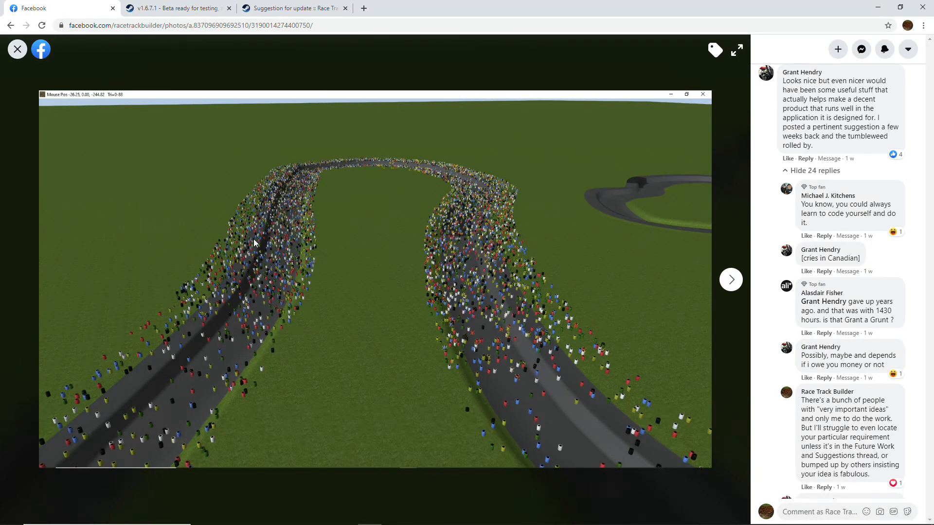
mouse_move(471, 323)
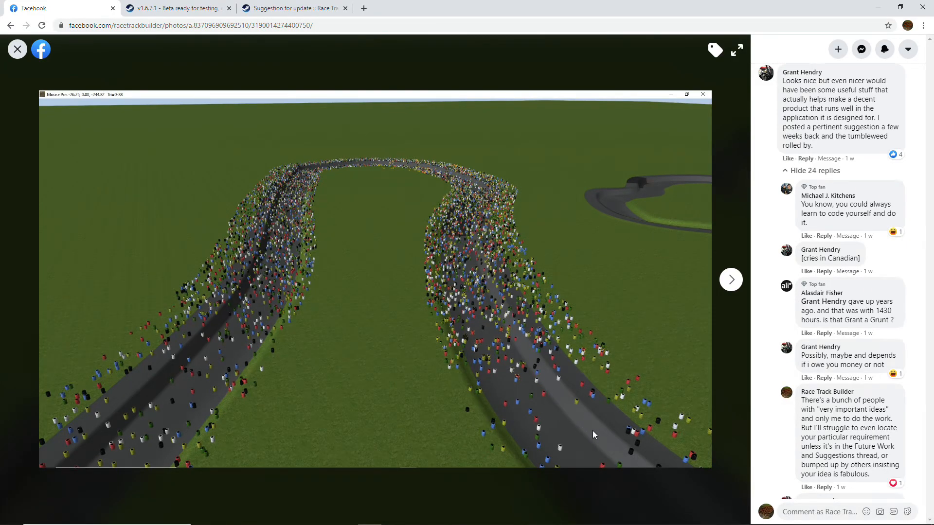
mouse_move(274, 425)
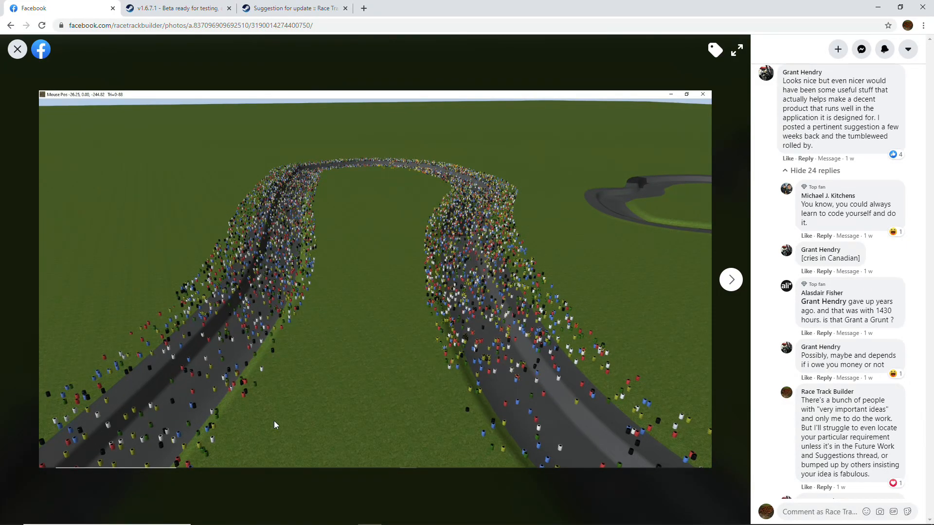
mouse_move(497, 265)
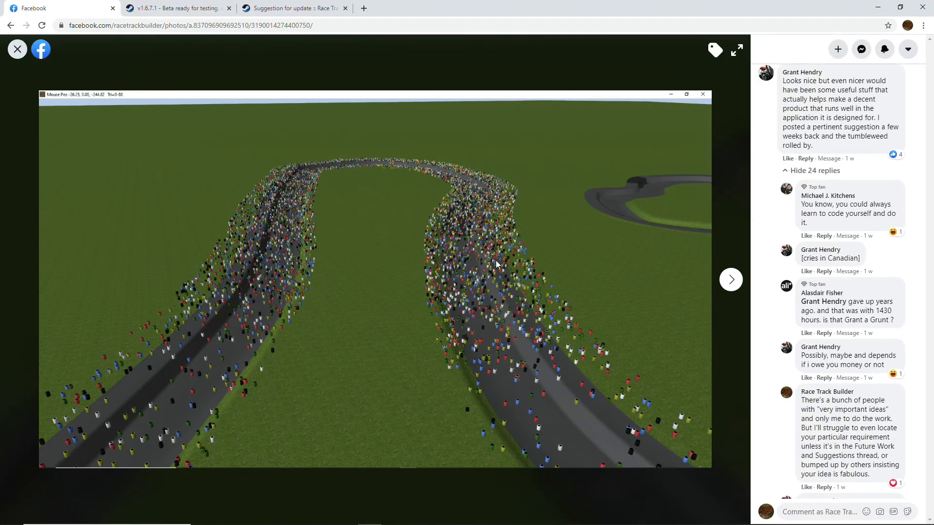
mouse_move(530, 361)
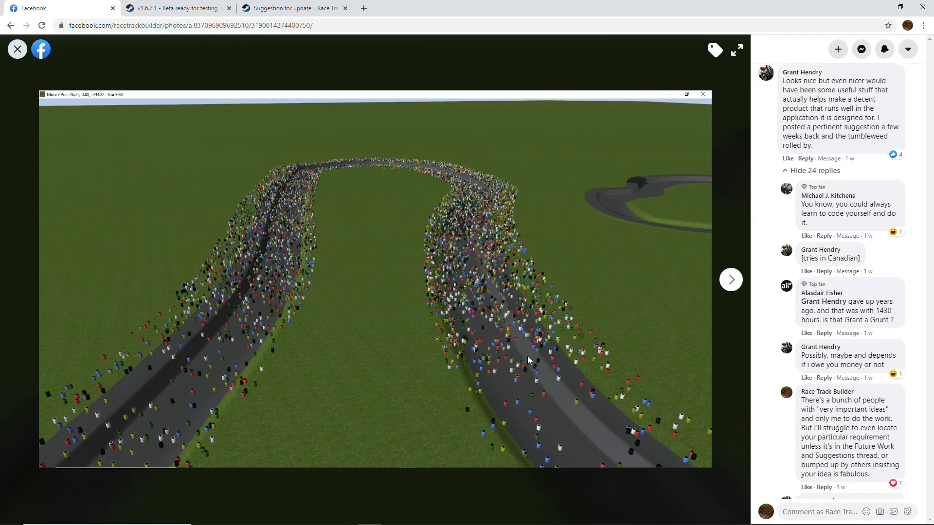
mouse_move(536, 371)
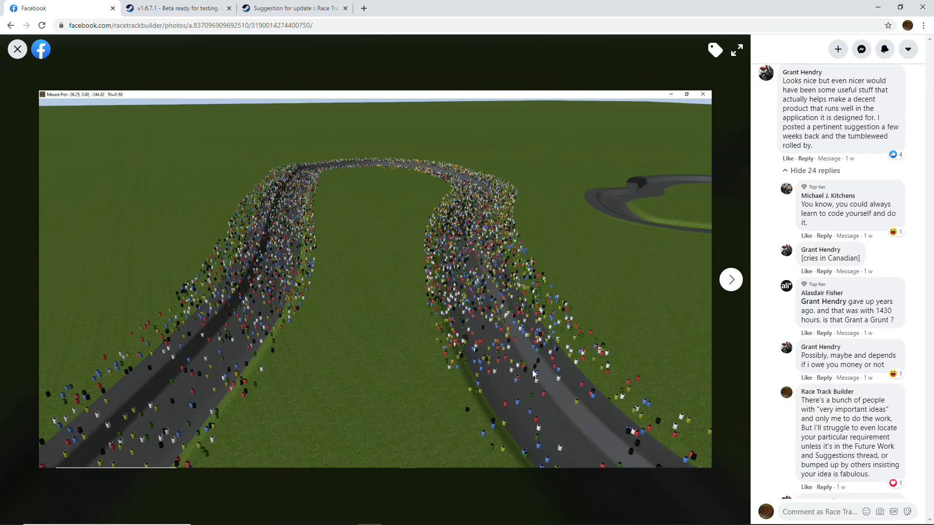
mouse_move(532, 377)
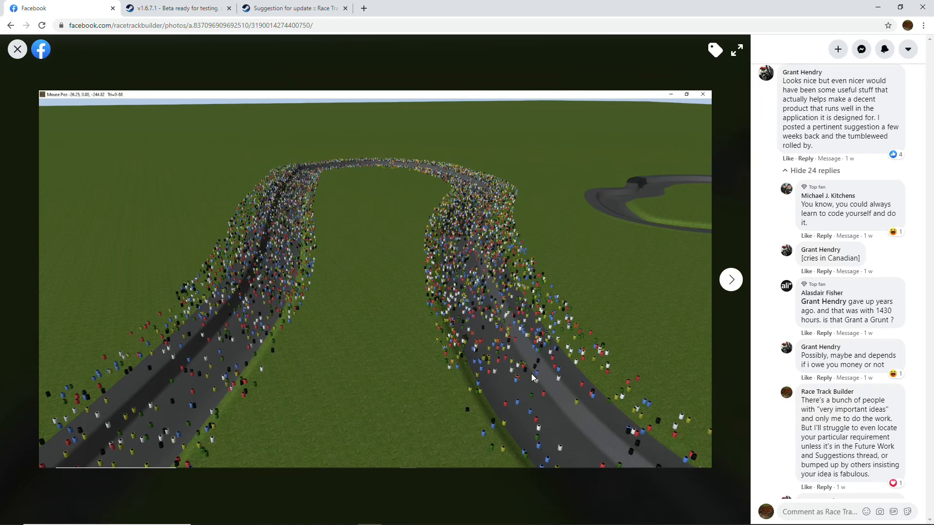
mouse_move(560, 370)
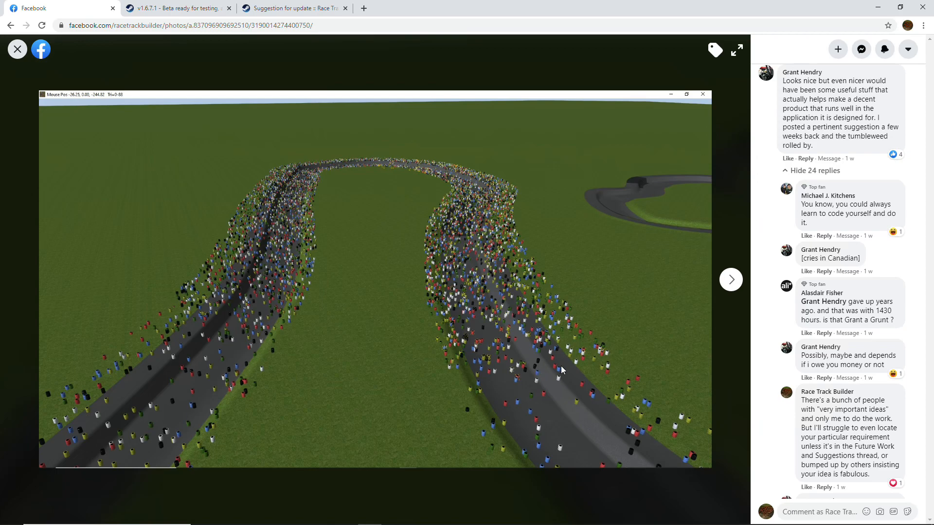
mouse_move(755, 114)
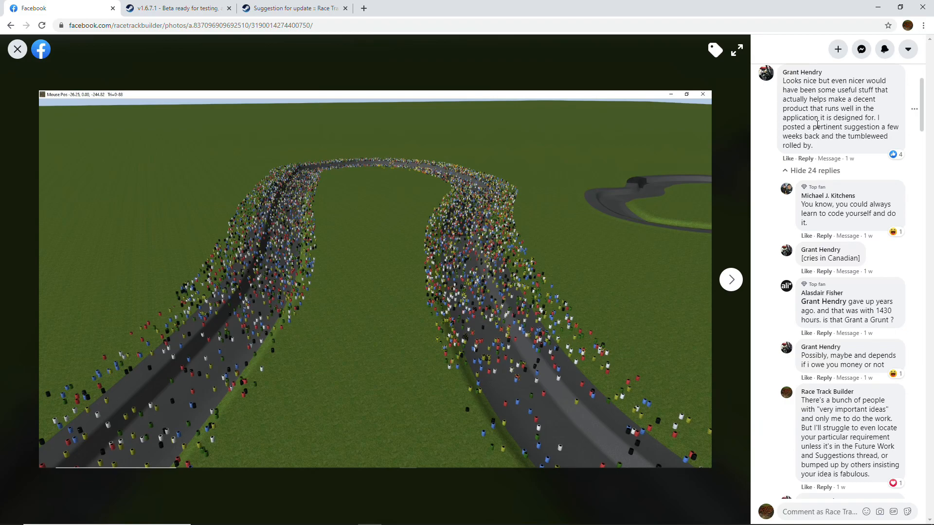
mouse_move(819, 124)
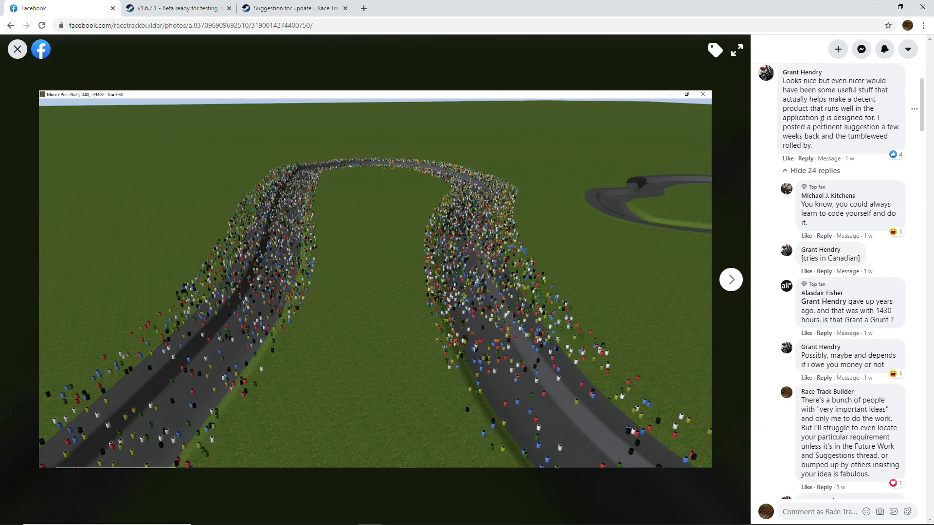
mouse_move(292, 9)
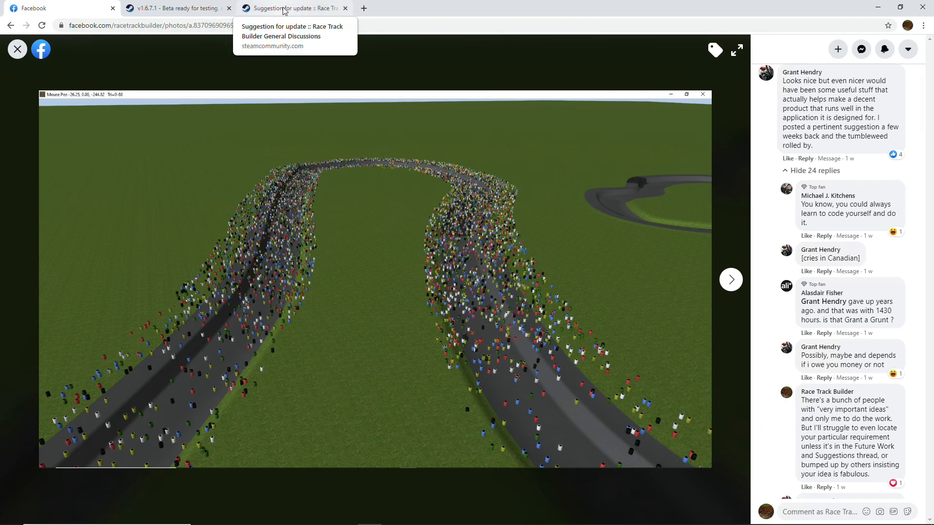
- Highlight the remark about the 930KM project's lengthy export optimisation in the suggestion thread
left_click(292, 9)
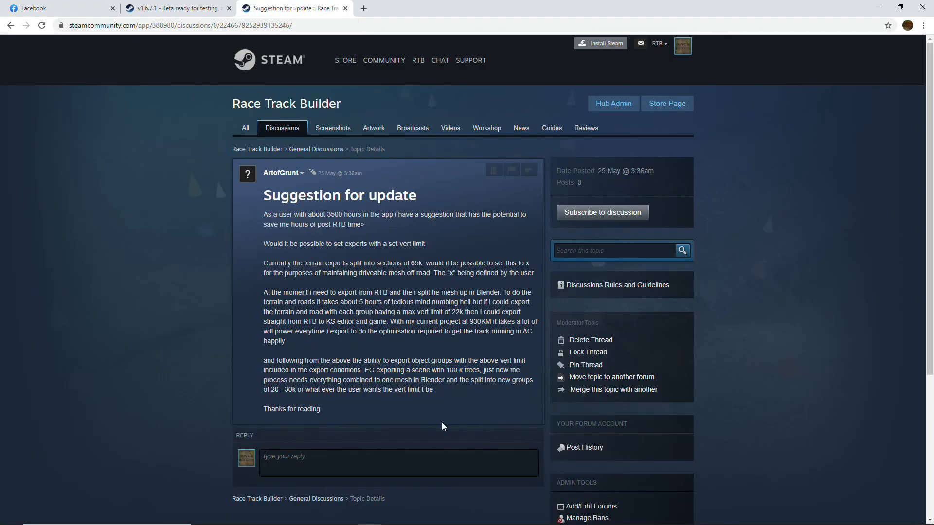
left_click_drag(390, 322, 490, 322)
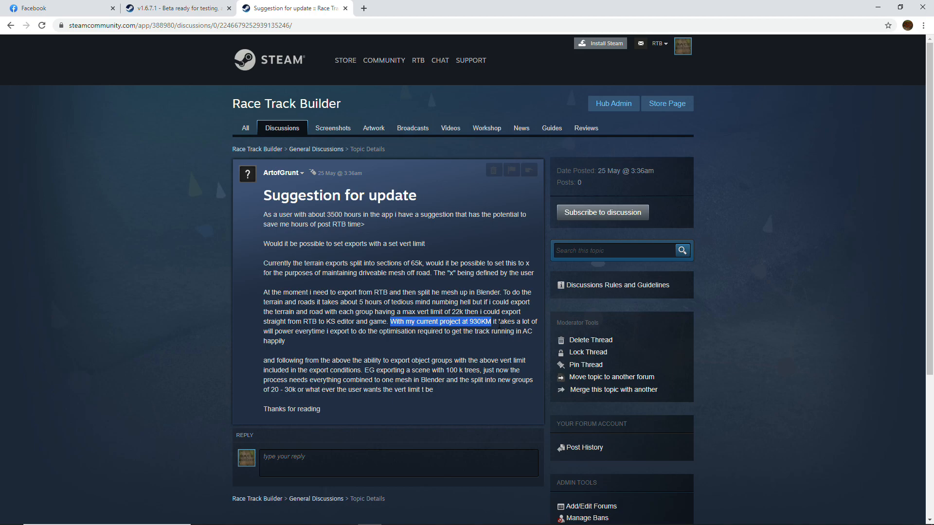
mouse_move(482, 342)
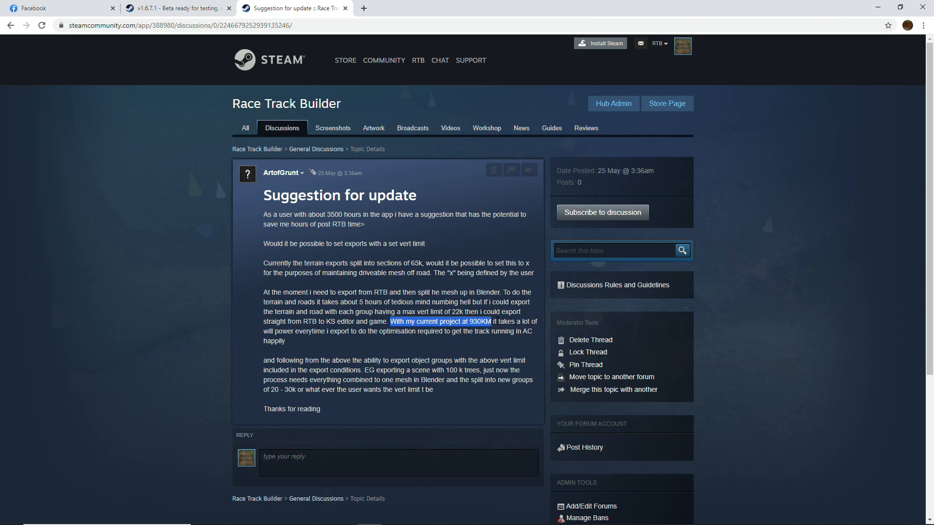
mouse_move(494, 330)
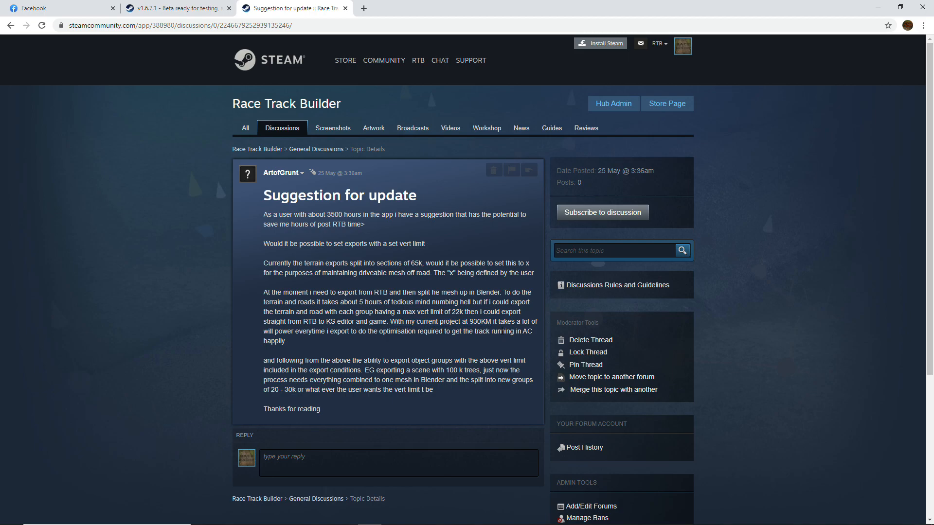
left_click_drag(499, 331, 533, 331)
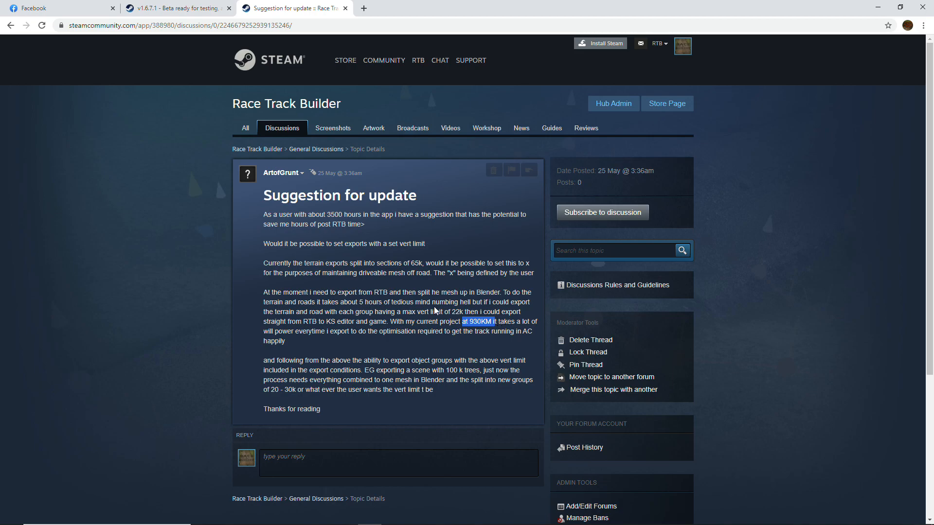
mouse_move(446, 242)
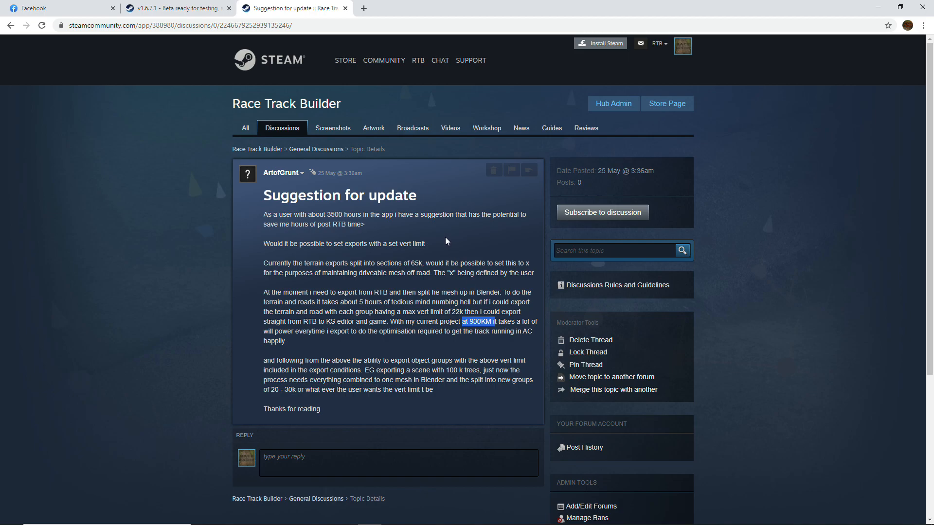
mouse_move(446, 247)
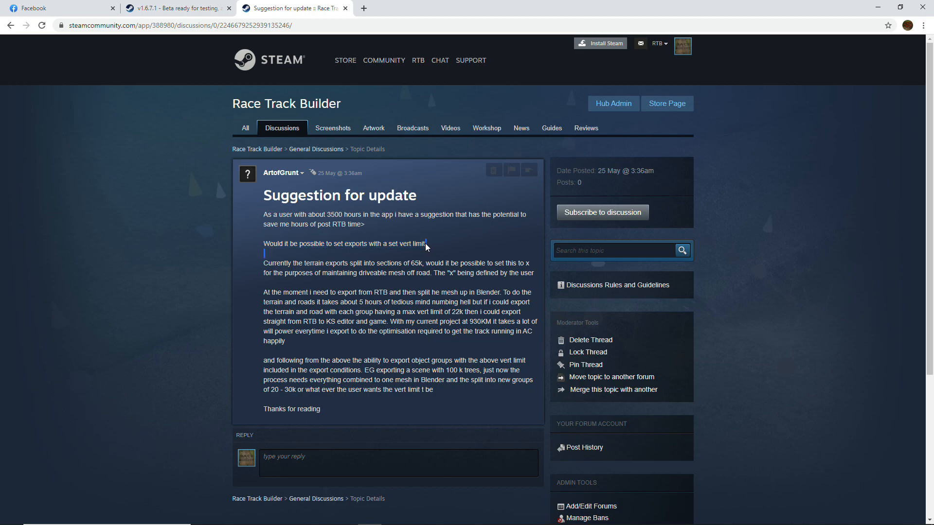
mouse_move(449, 248)
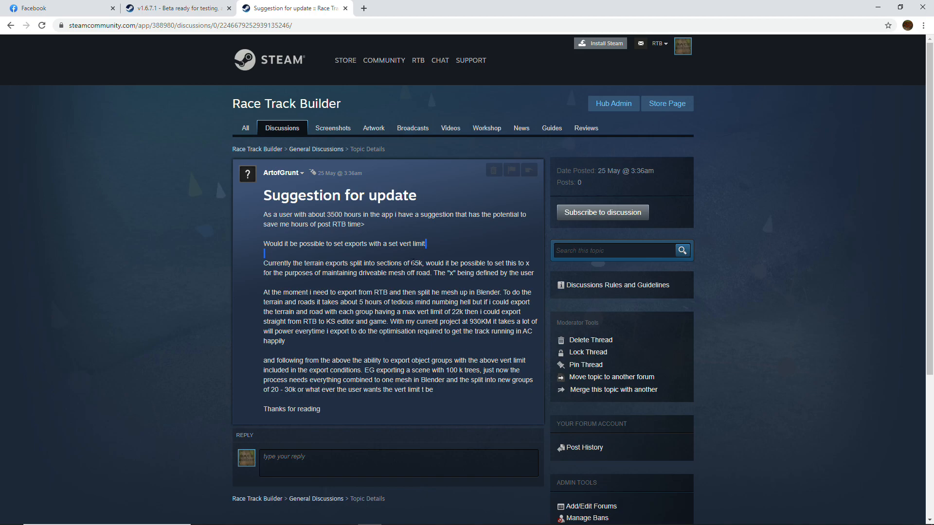
mouse_move(440, 272)
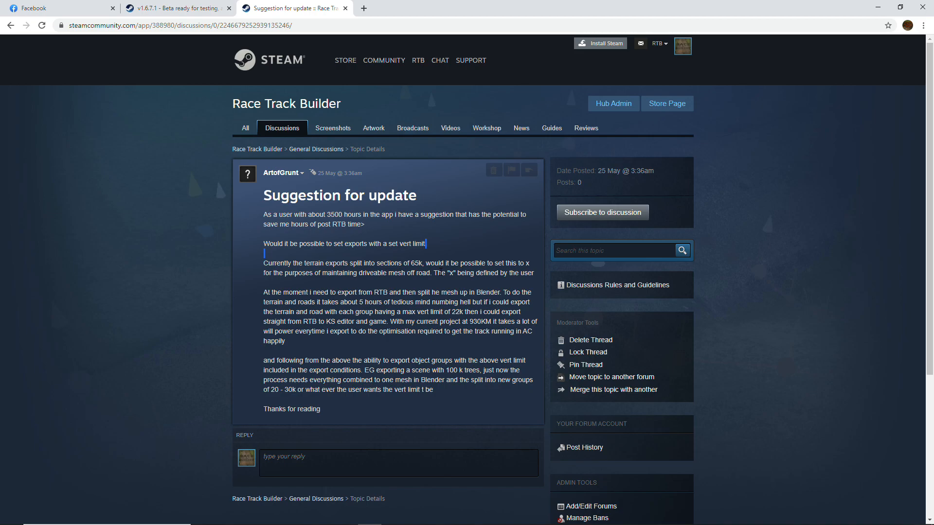
left_click_drag(435, 272, 534, 273)
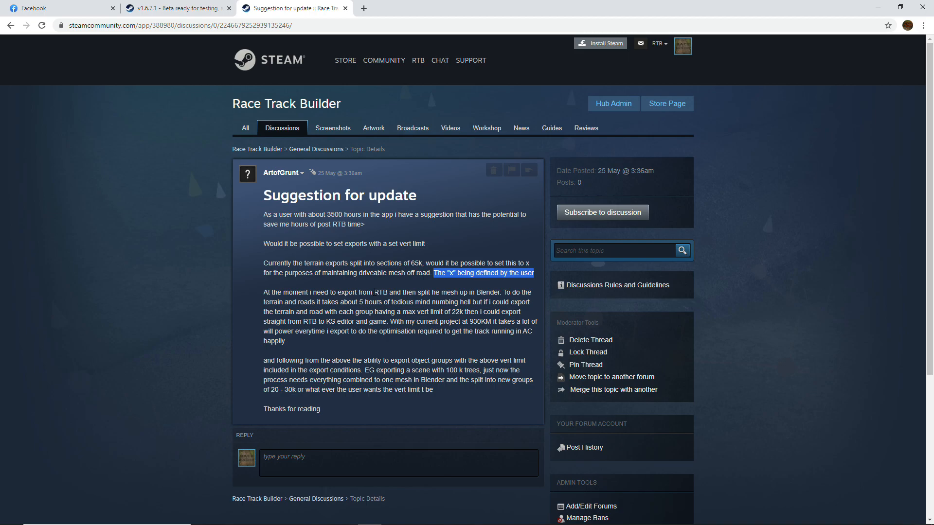
double_click(437, 311)
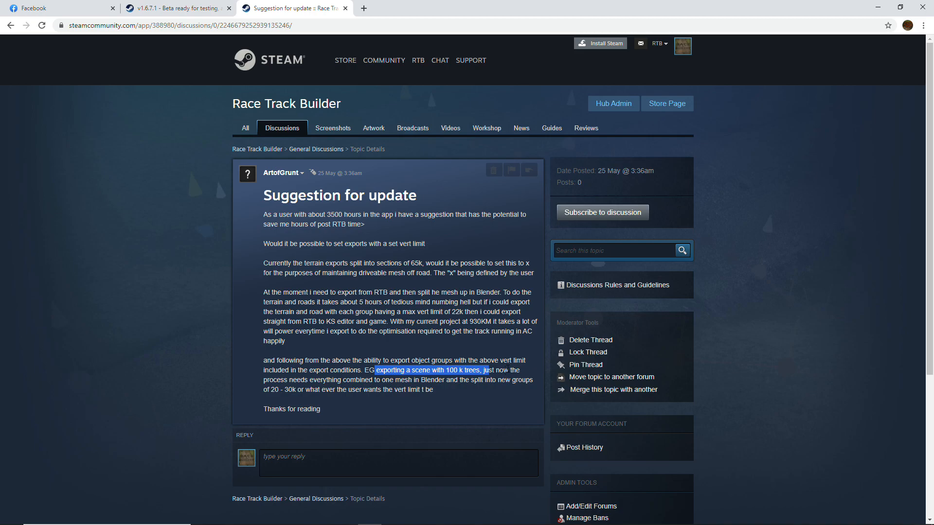
left_click(60, 8)
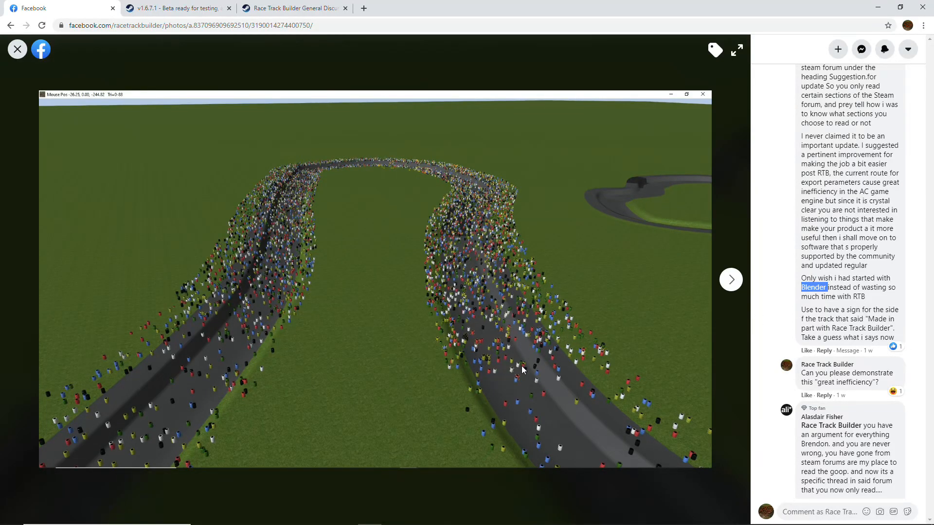
mouse_move(463, 338)
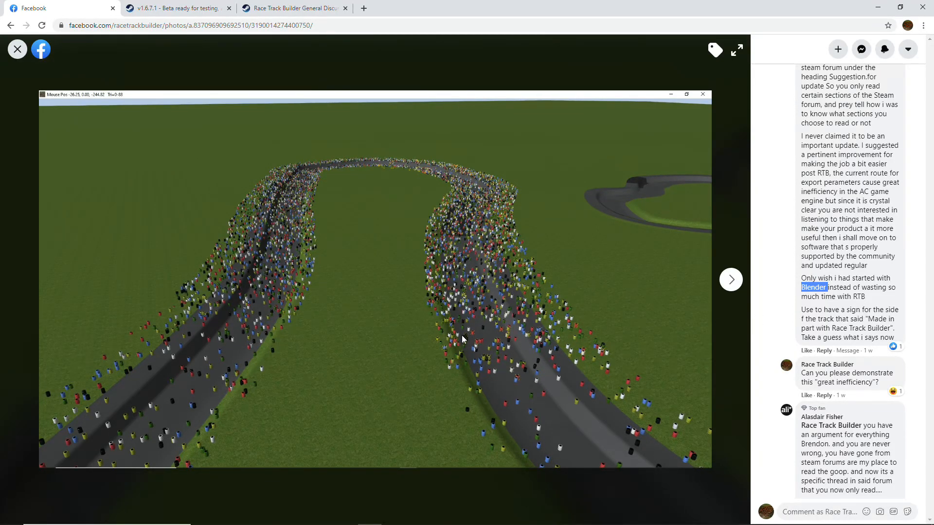
mouse_move(482, 334)
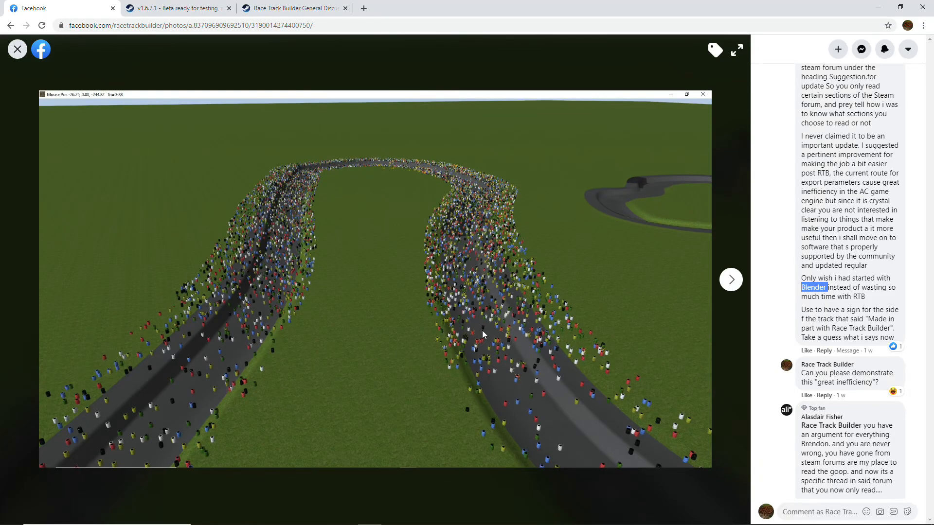
mouse_move(455, 347)
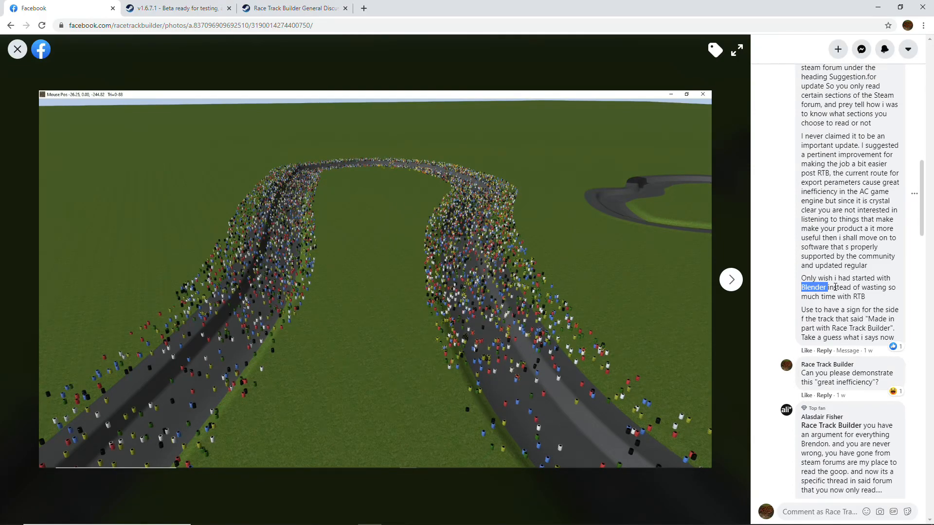
scroll("down", 3)
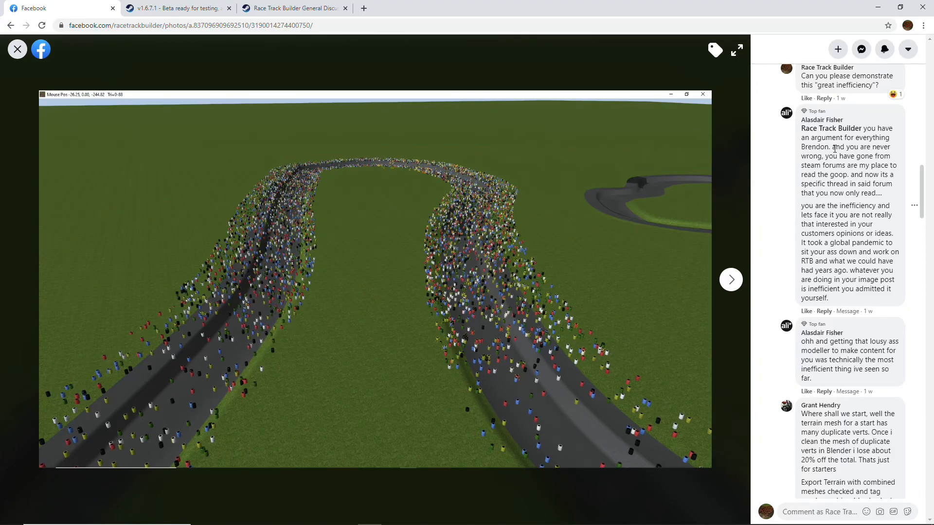
scroll("down", 3)
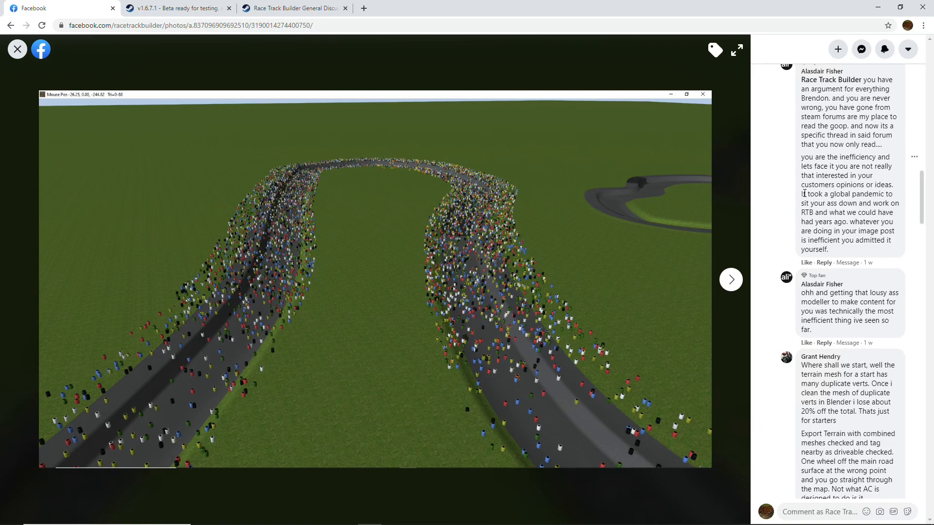
scroll("down", 3)
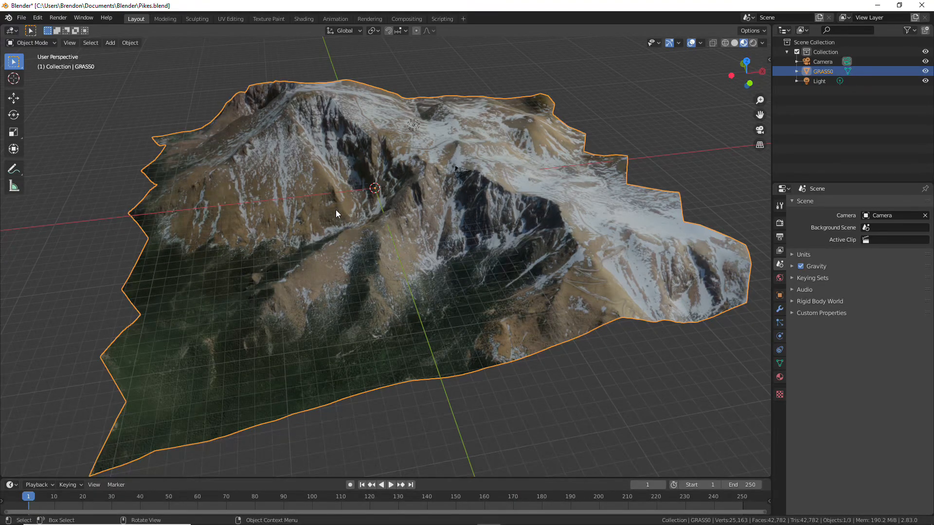
- Enter Edit Mode on the GRASS0 terrain mesh with all its vertices selected
key("Tab")
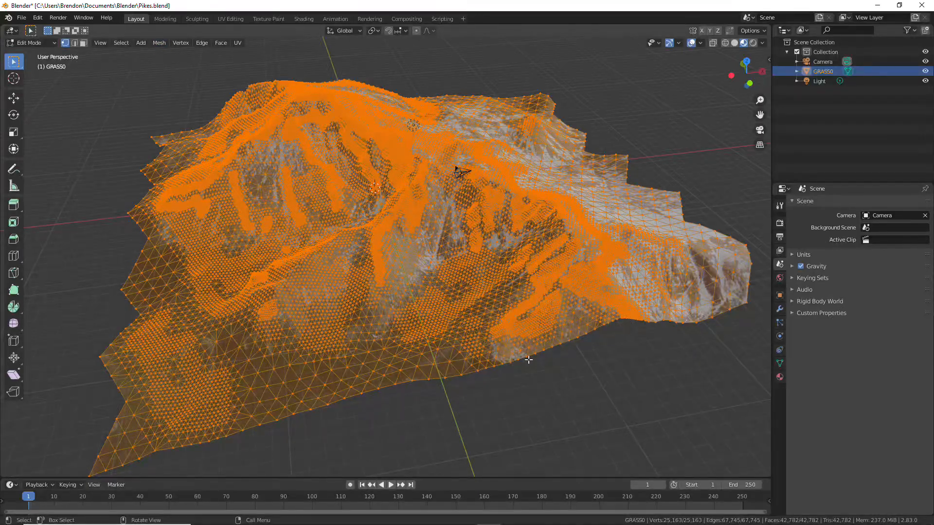
- Merge the terrain's duplicate vertices via Mesh > Clean Up > Merge by Distance
left_click(159, 42)
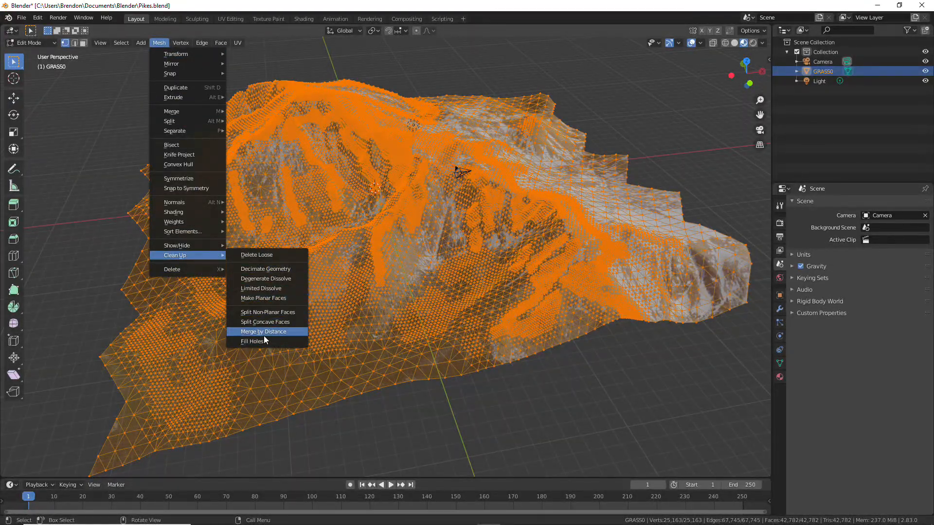
mouse_move(261, 332)
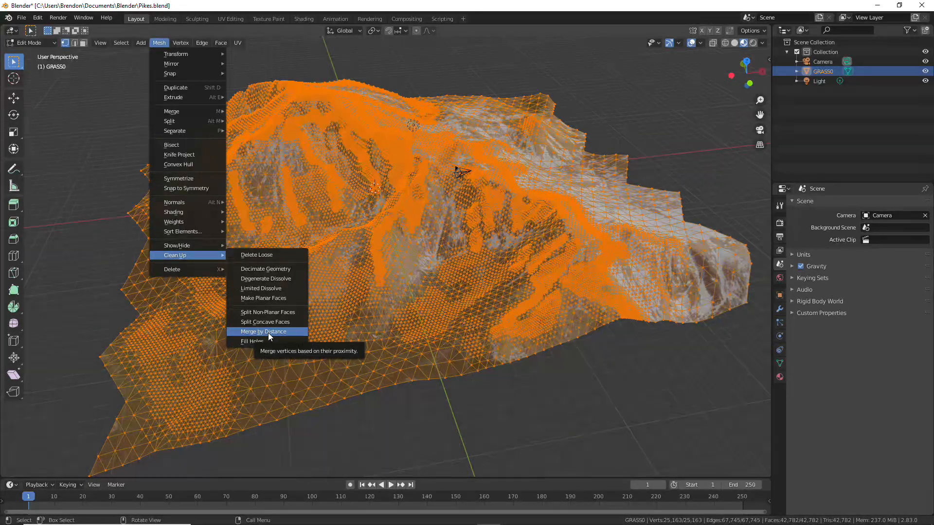
left_click(262, 332)
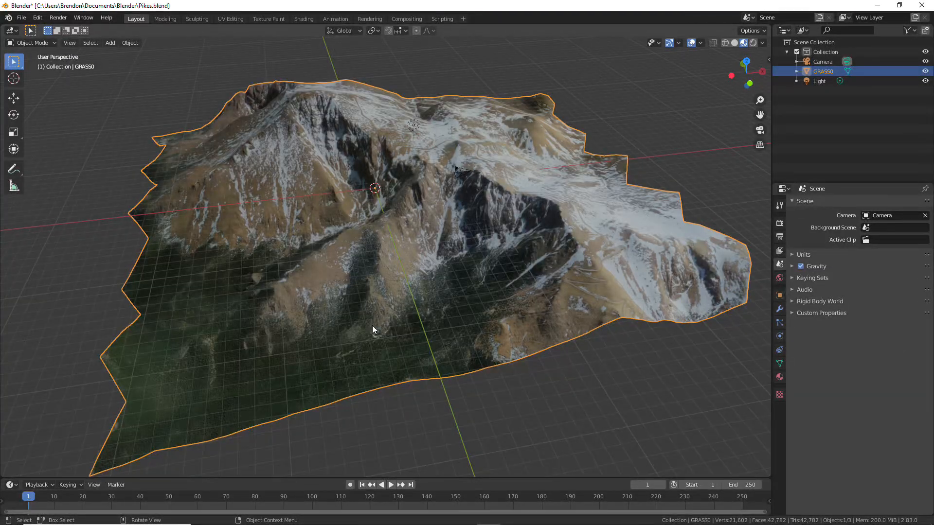
left_click_drag(373, 331, 449, 277)
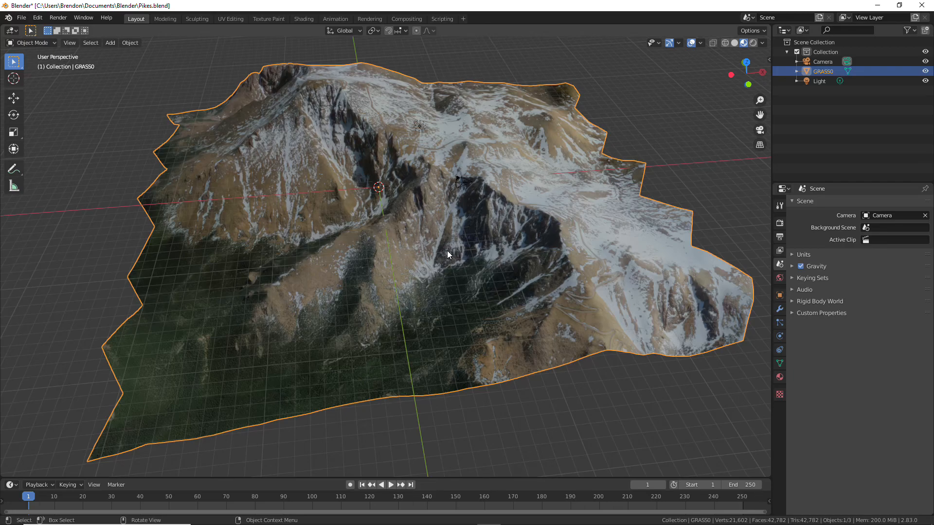
mouse_move(449, 257)
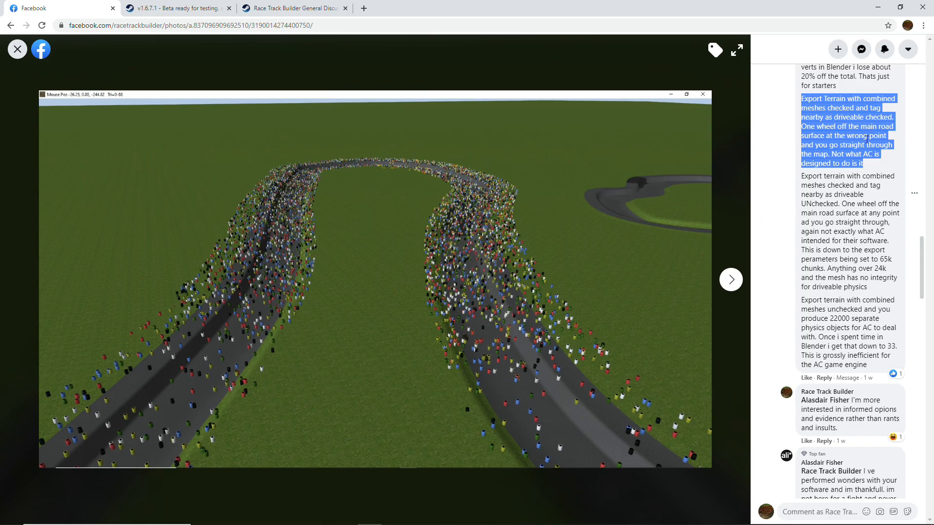
mouse_move(868, 137)
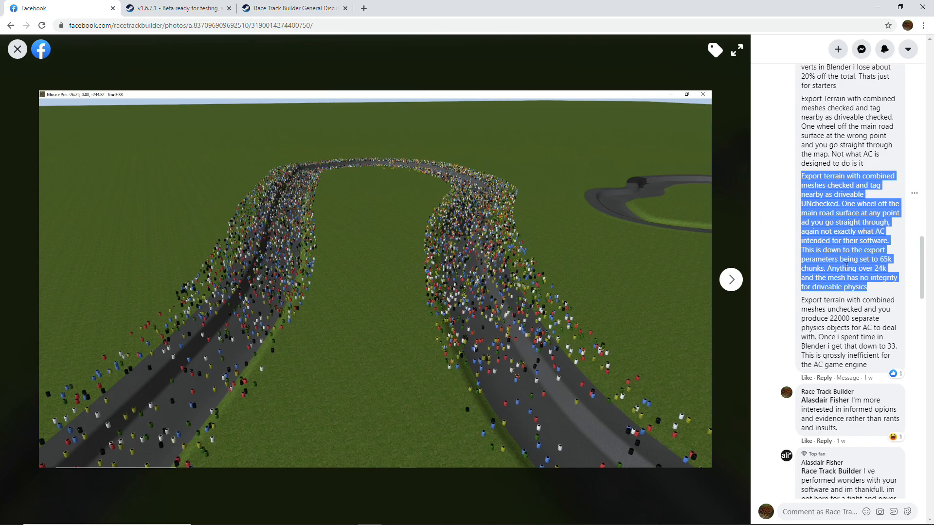
scroll("down", 3)
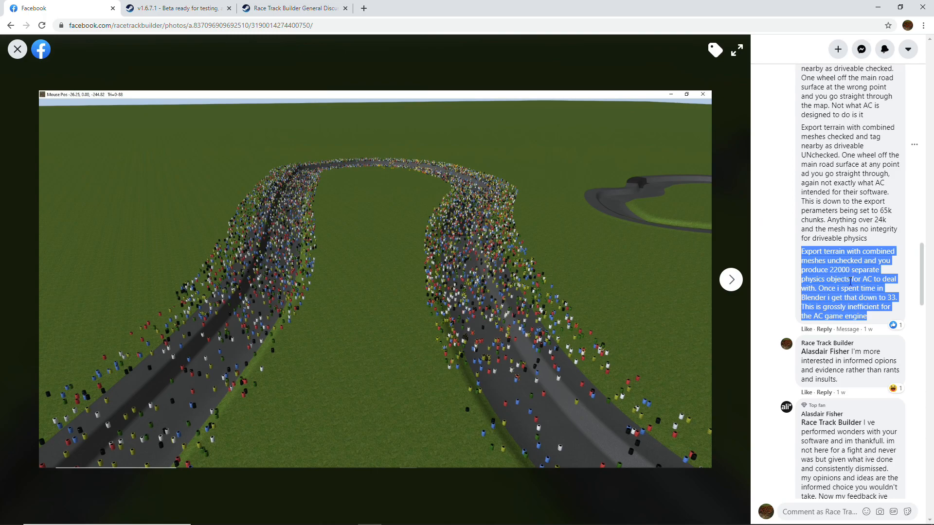
mouse_move(591, 165)
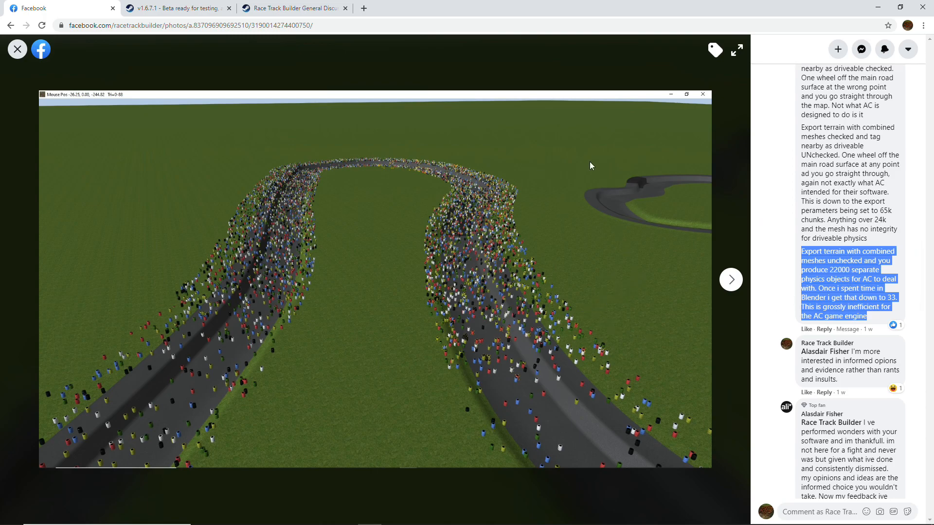
mouse_move(670, 276)
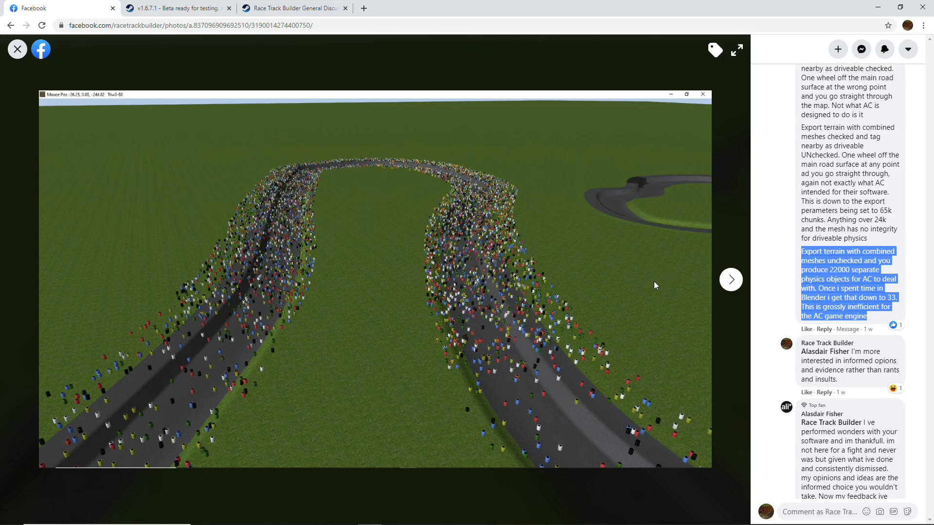
mouse_move(649, 306)
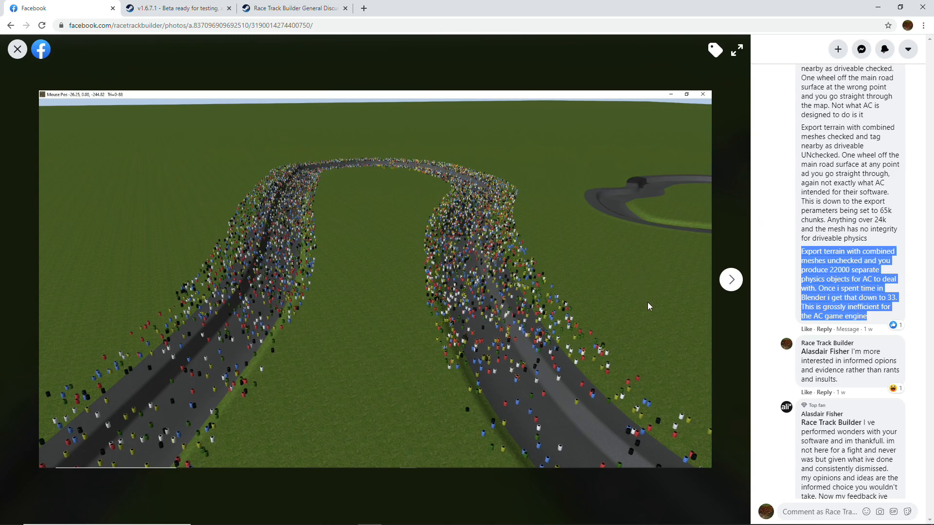
mouse_move(635, 308)
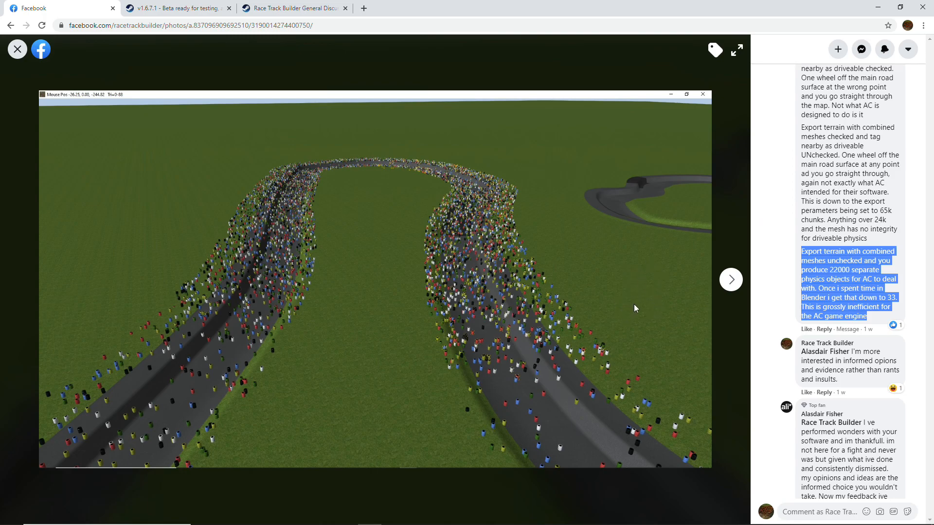
mouse_move(620, 260)
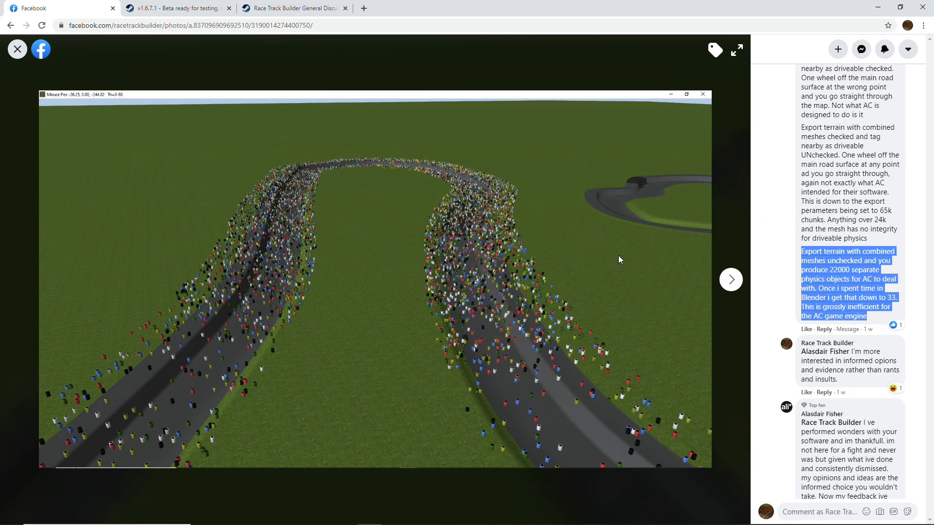
mouse_move(655, 317)
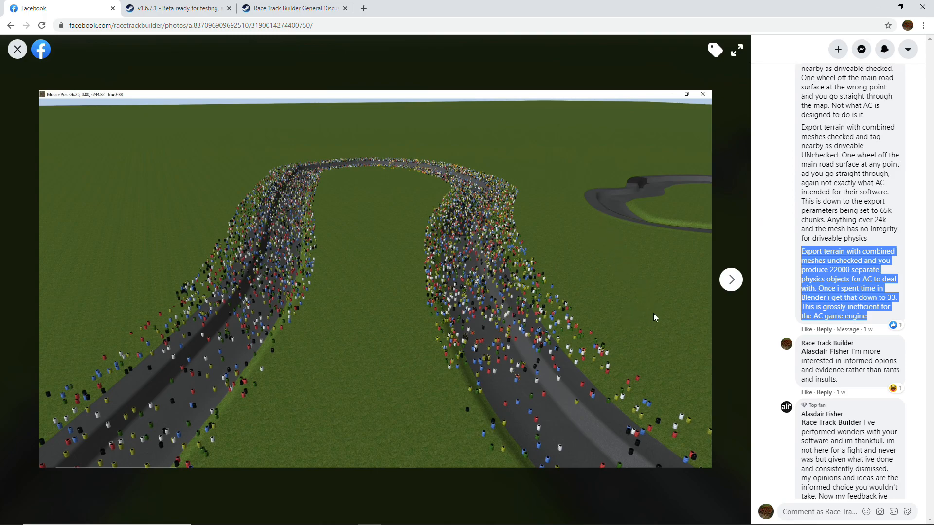
scroll("down", 3)
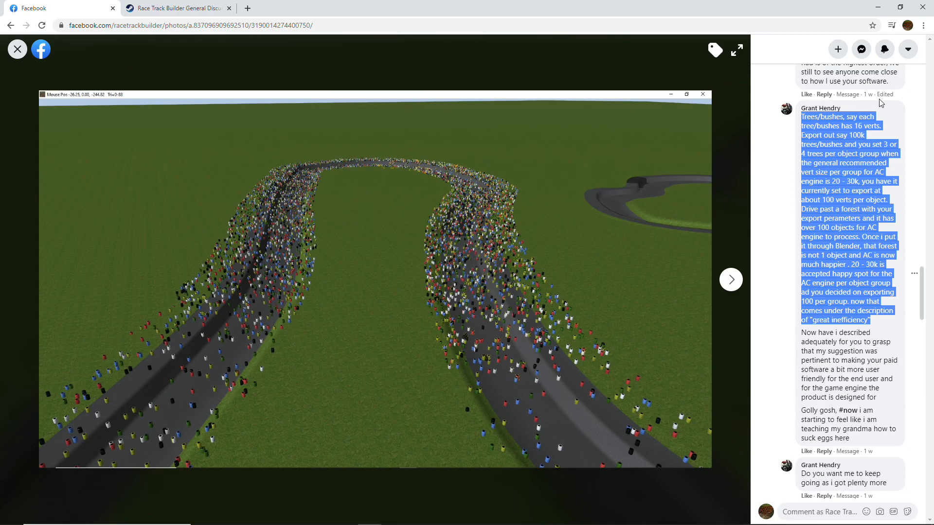
mouse_move(859, 213)
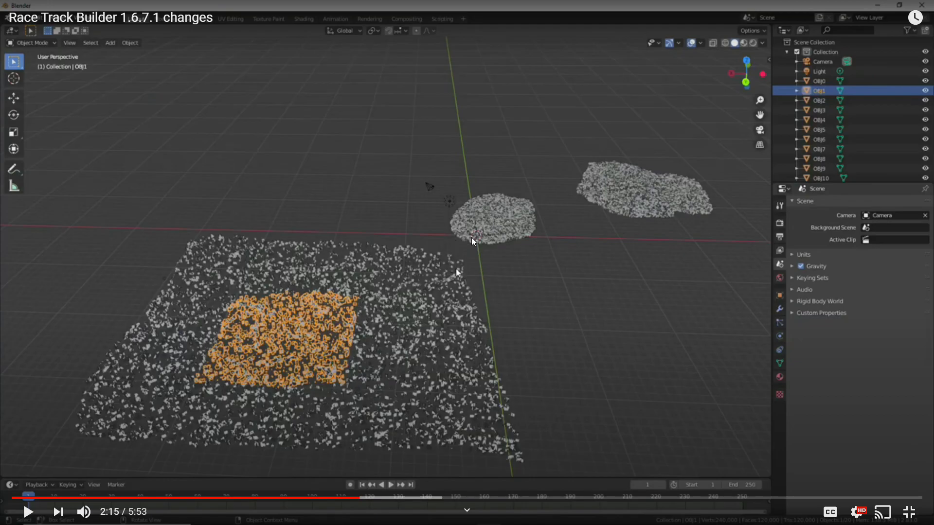
mouse_move(384, 259)
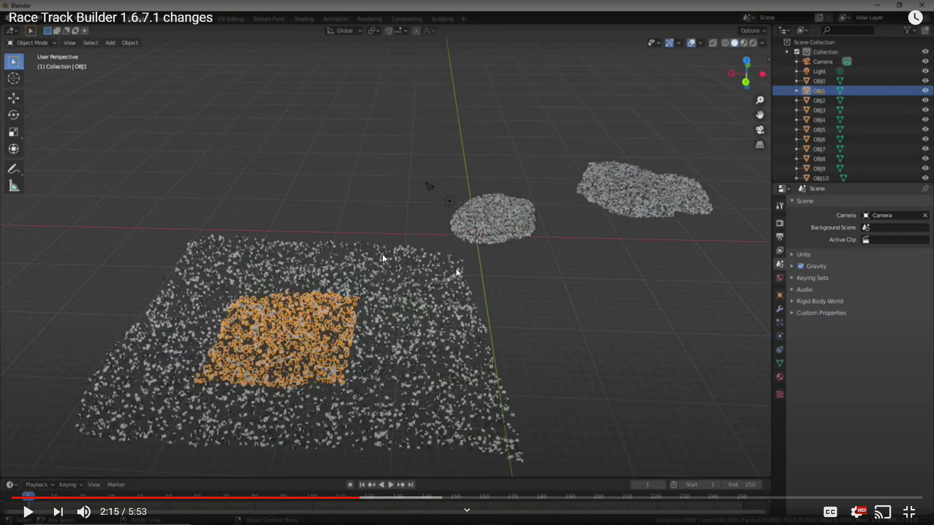
mouse_move(381, 244)
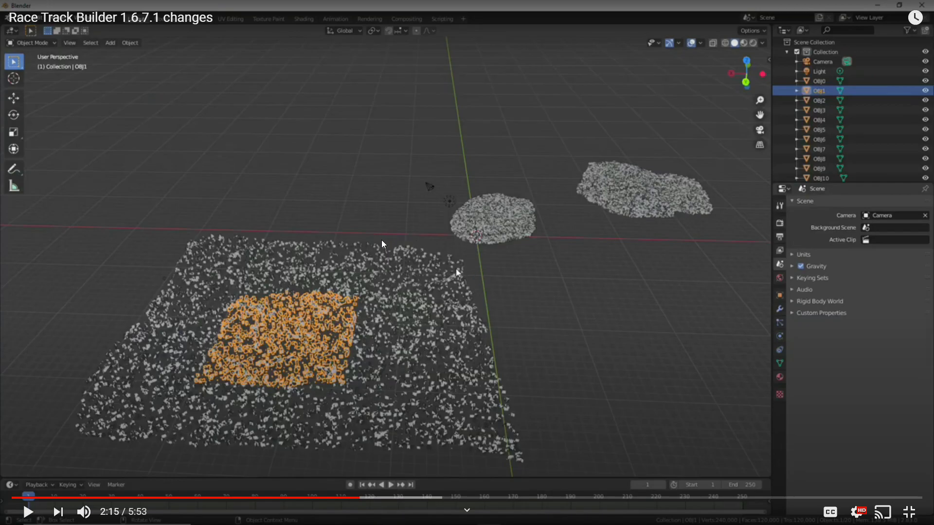
mouse_move(474, 242)
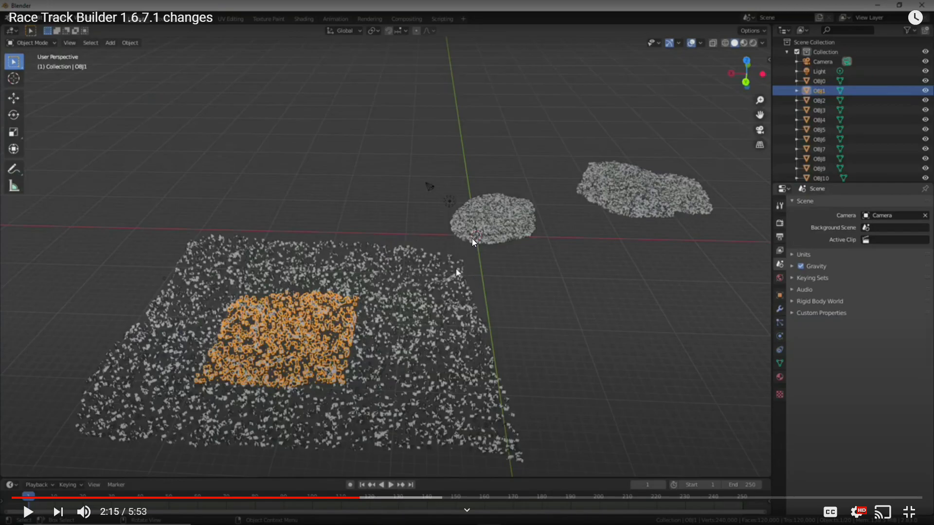
mouse_move(474, 307)
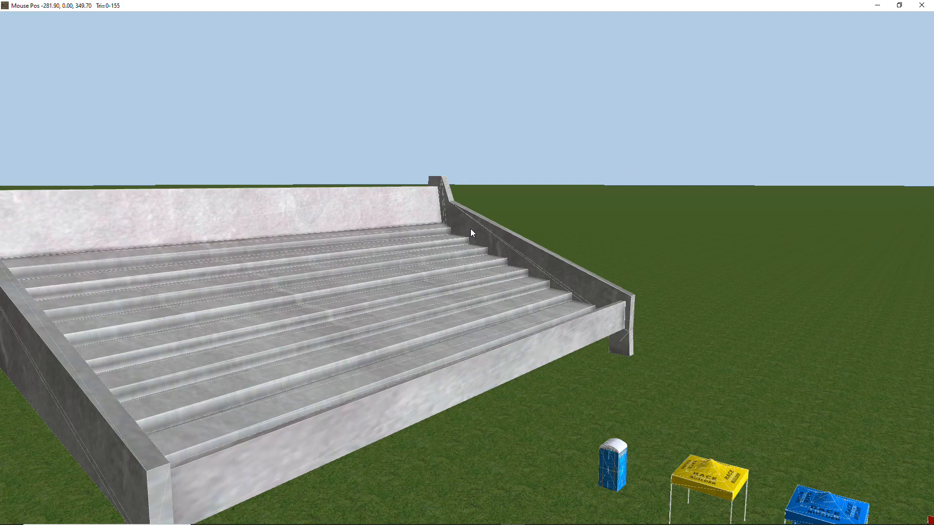
mouse_move(600, 314)
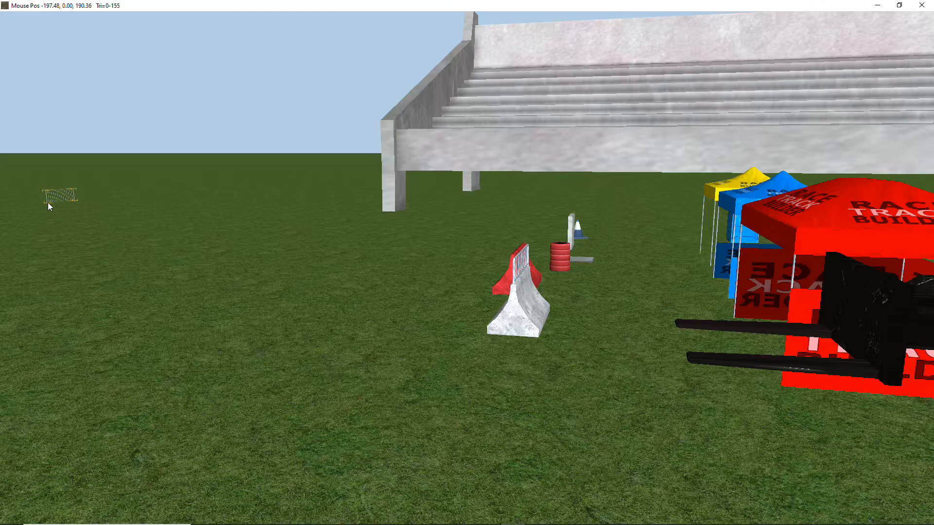
left_click(59, 197)
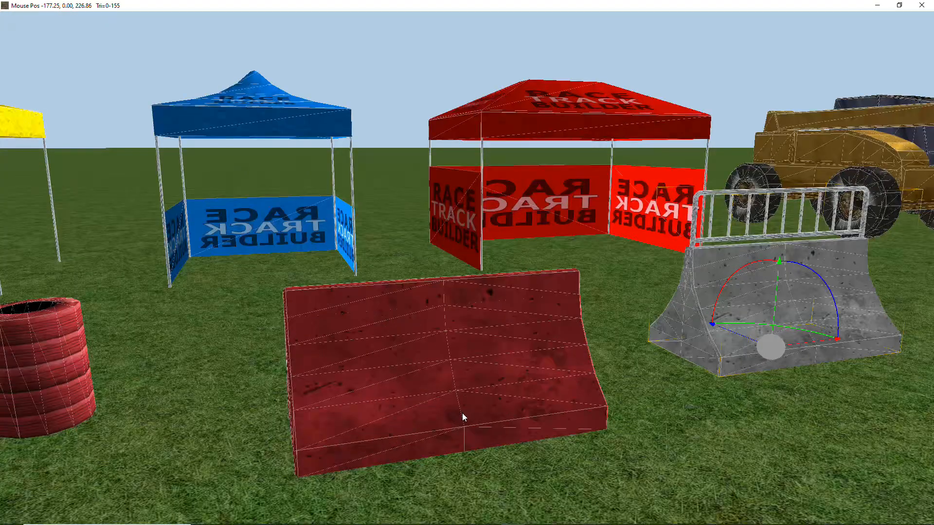
- Orbit the view around the concrete barrier, ramp and tents to judge polygon density
left_click_drag(466, 417, 429, 393)
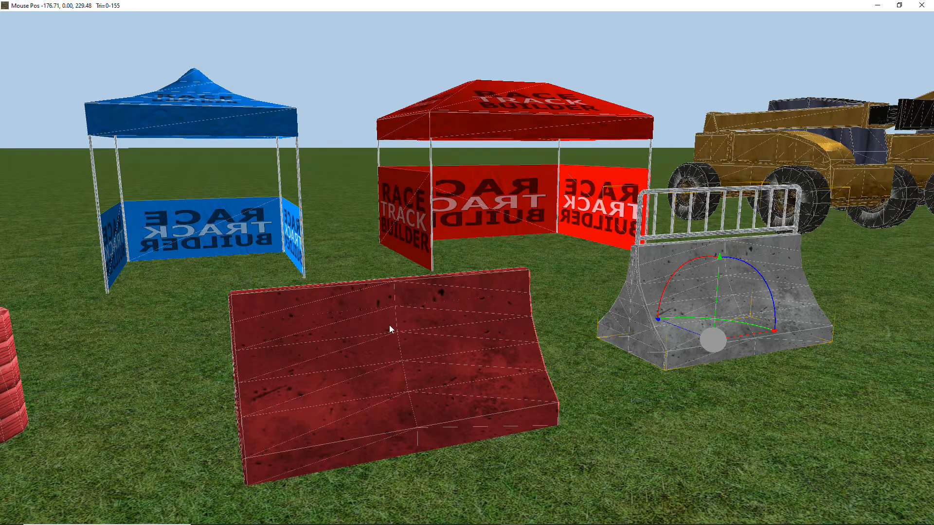
mouse_move(238, 332)
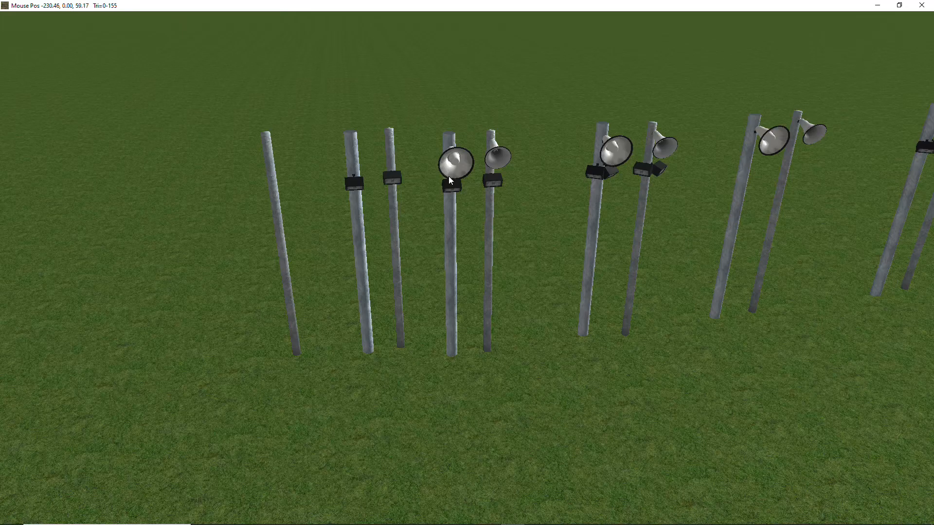
mouse_move(500, 177)
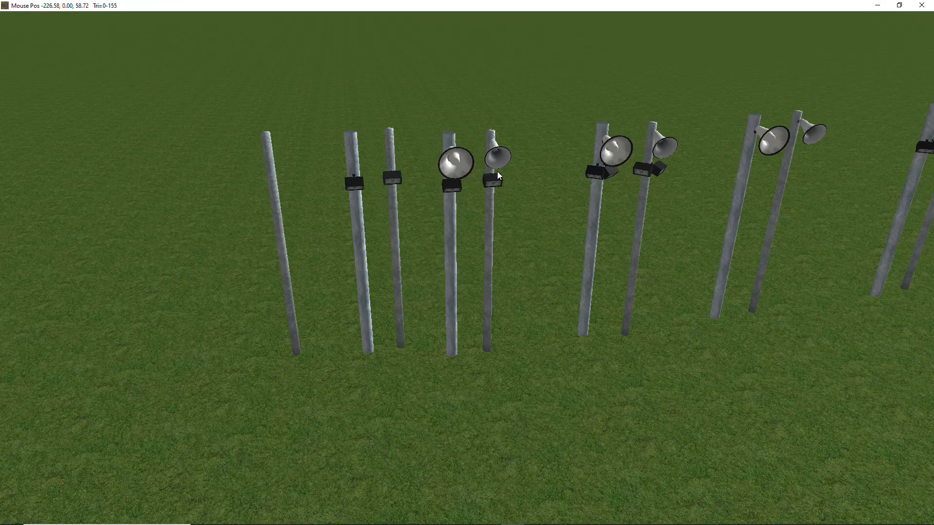
mouse_move(386, 180)
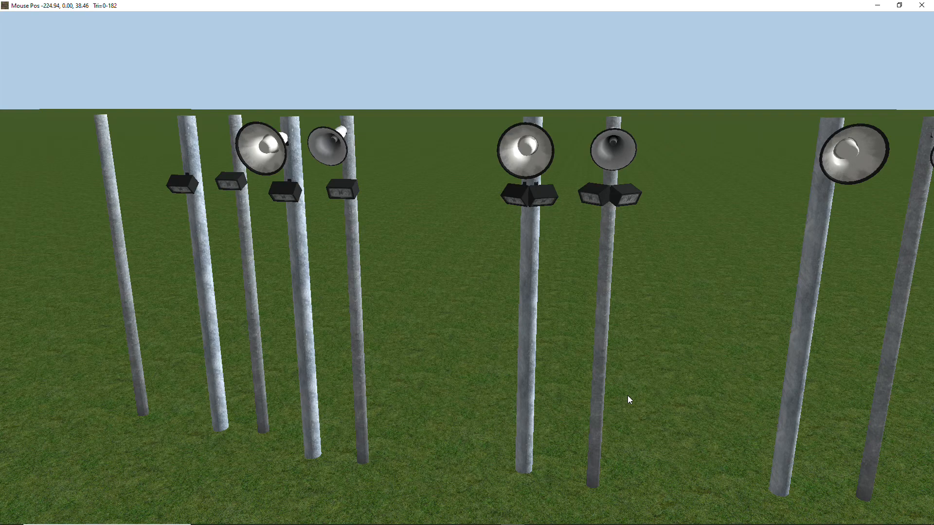
mouse_move(635, 398)
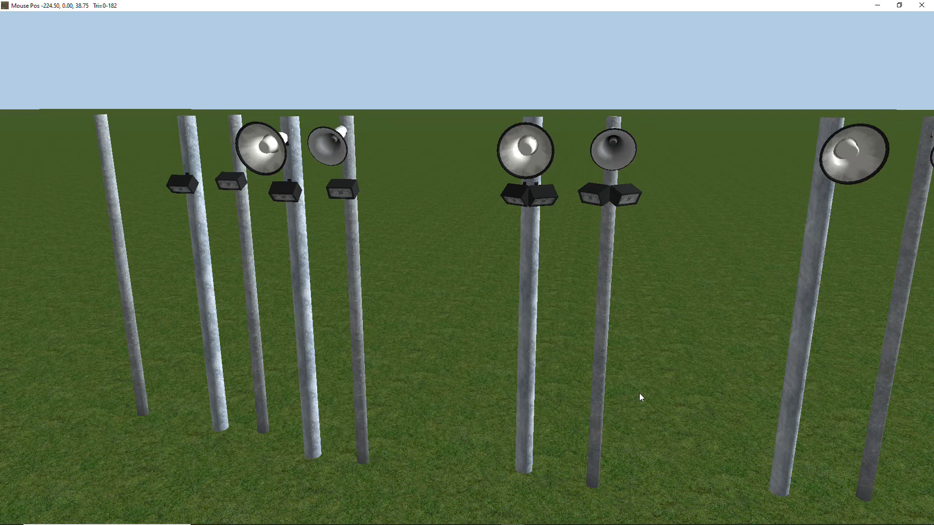
mouse_move(526, 208)
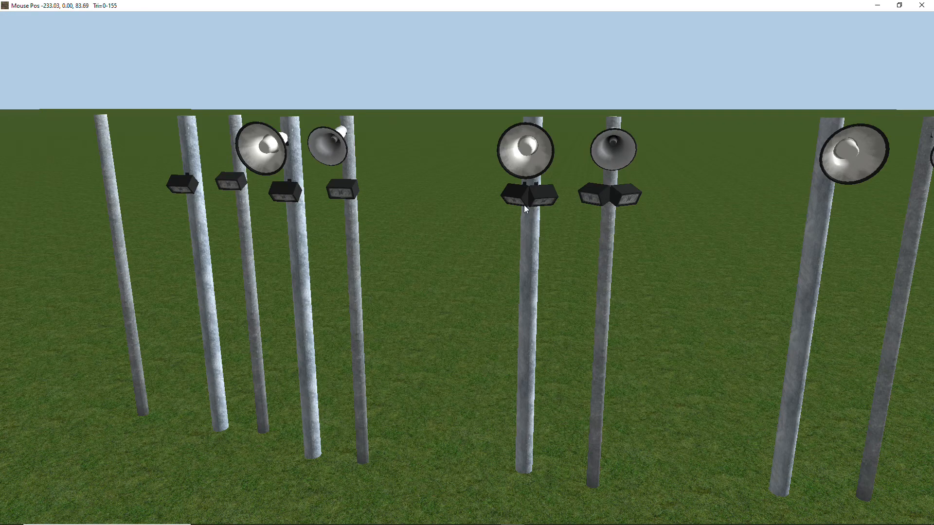
mouse_move(377, 442)
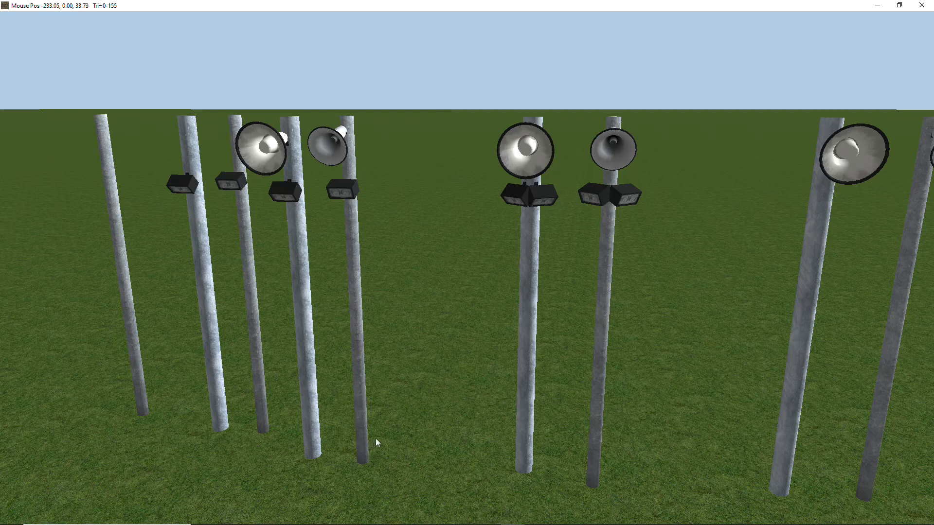
mouse_move(433, 423)
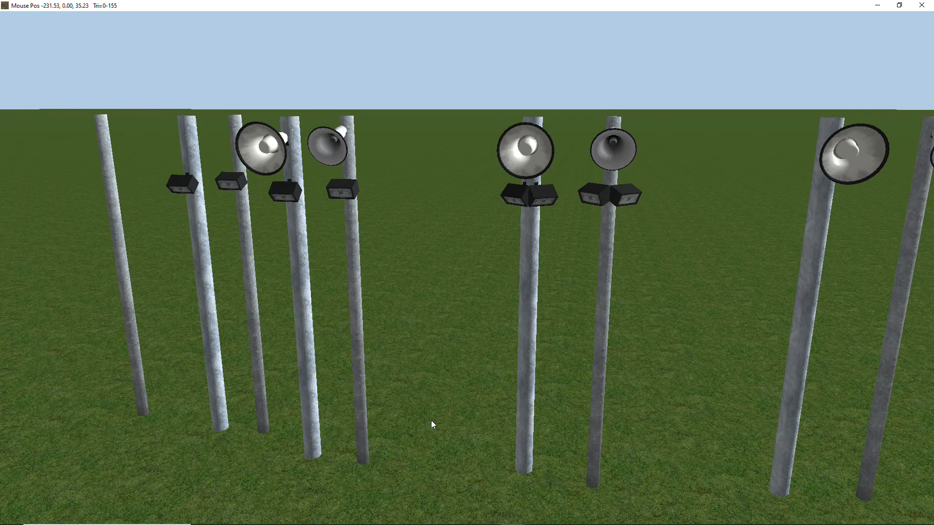
mouse_move(436, 427)
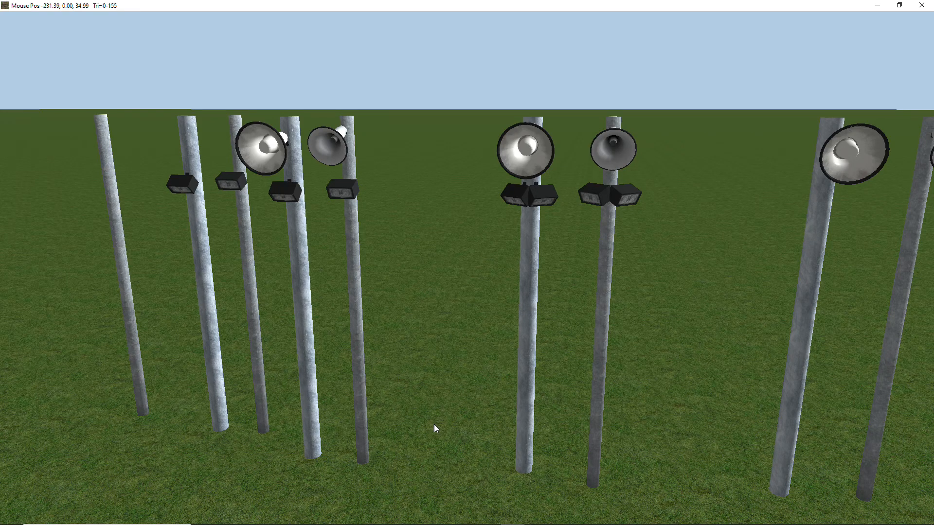
mouse_move(356, 401)
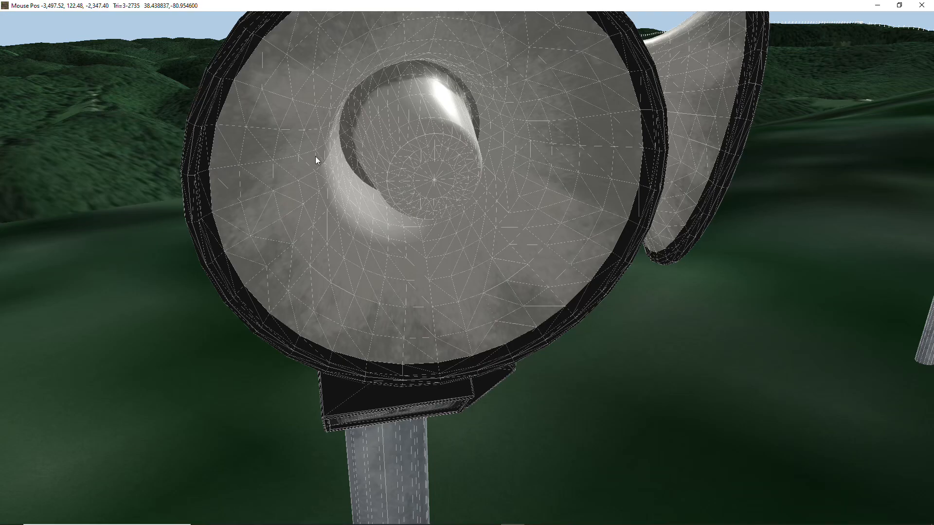
mouse_move(356, 203)
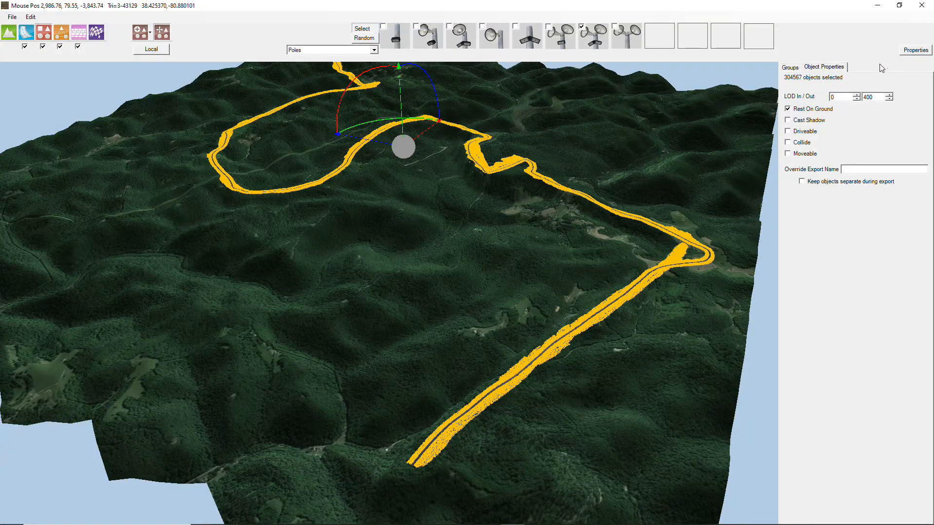
mouse_move(797, 82)
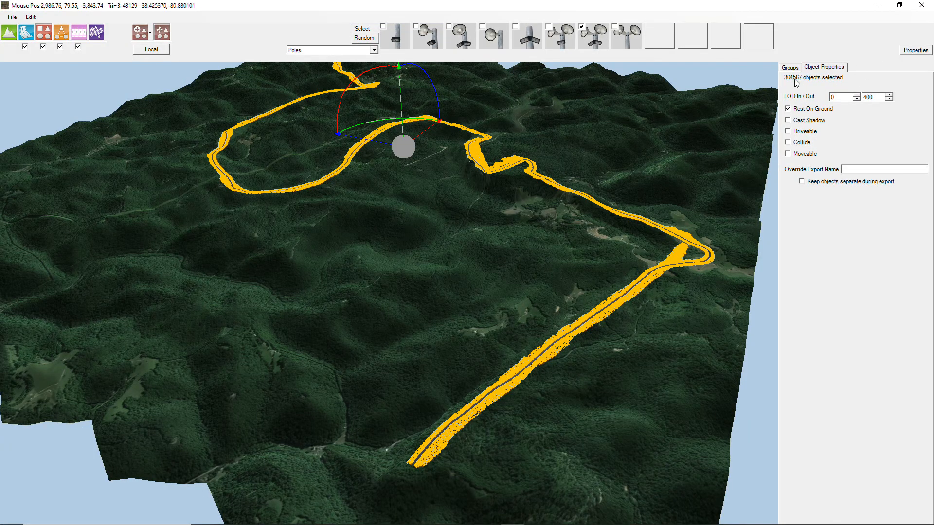
mouse_move(806, 84)
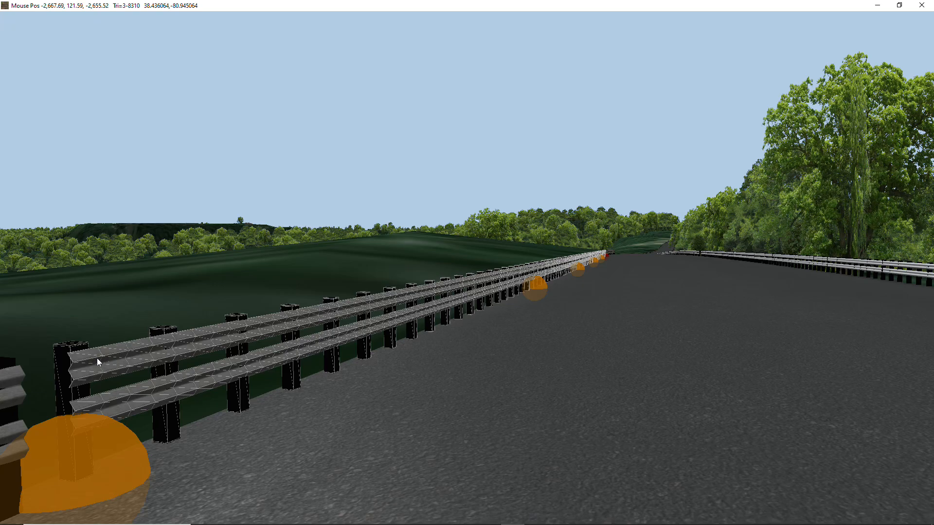
mouse_move(99, 379)
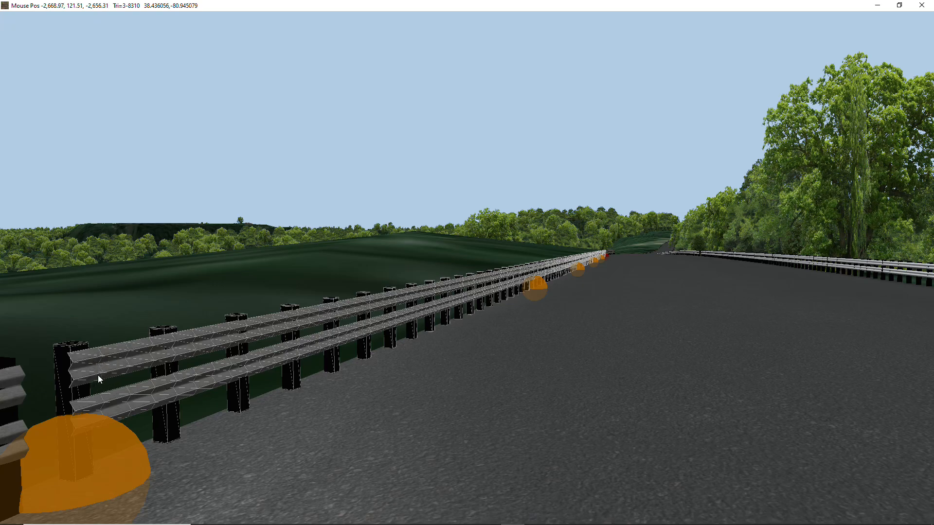
mouse_move(155, 351)
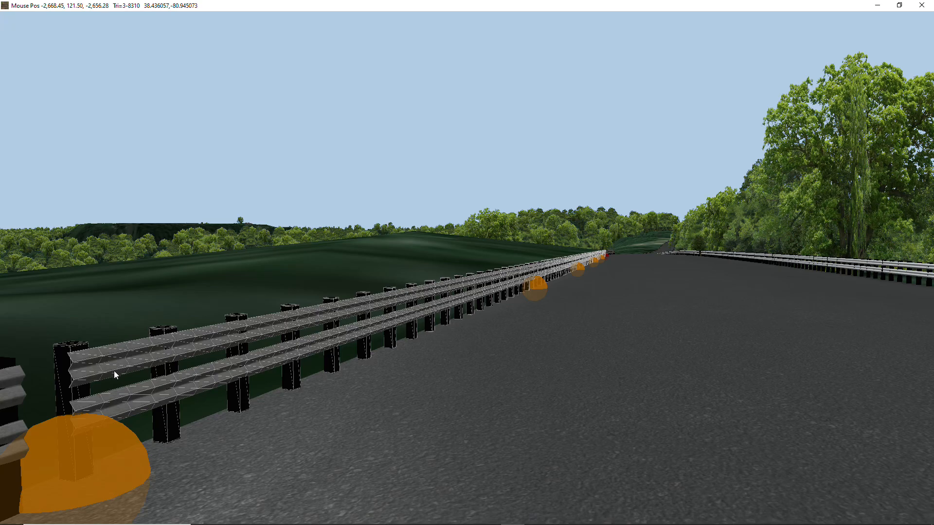
mouse_move(606, 258)
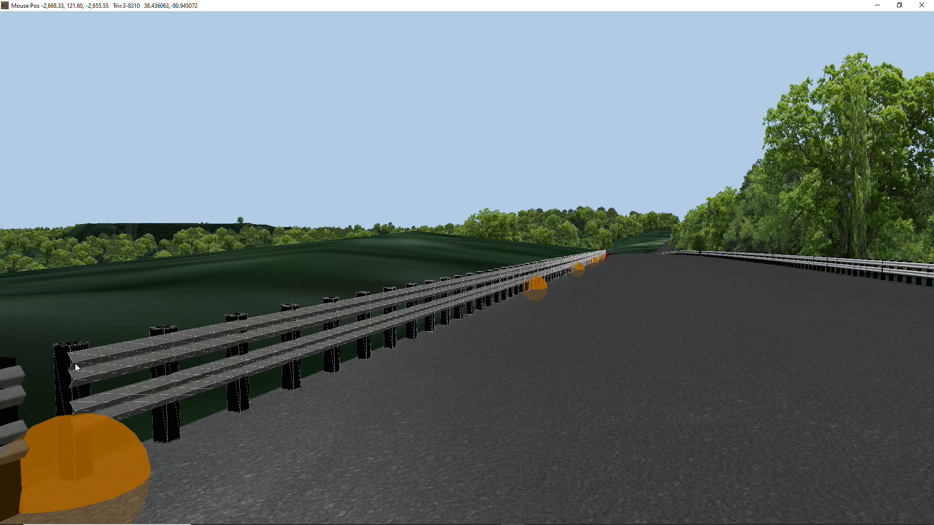
mouse_move(392, 371)
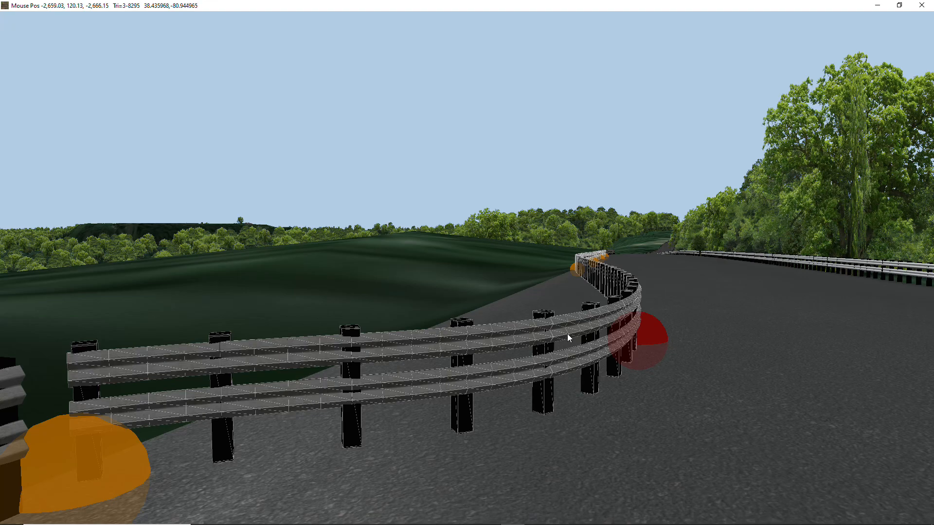
mouse_move(300, 381)
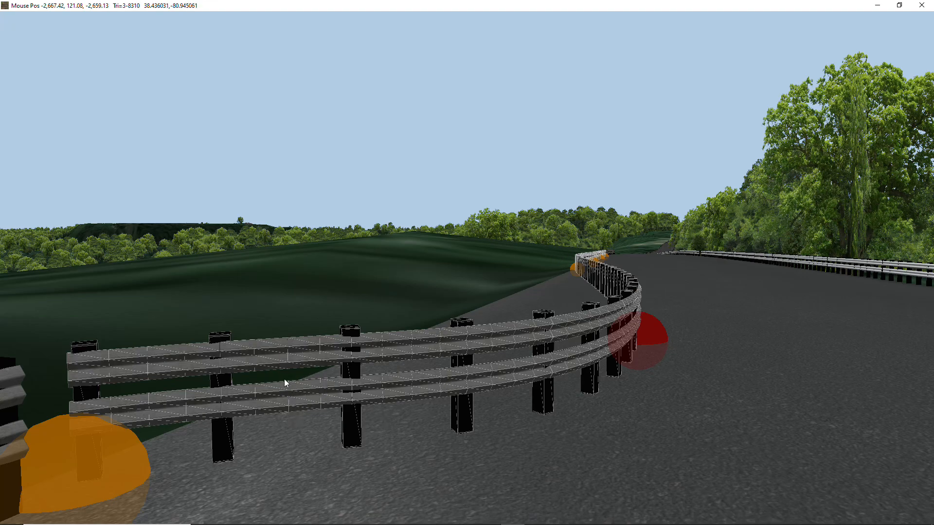
mouse_move(584, 346)
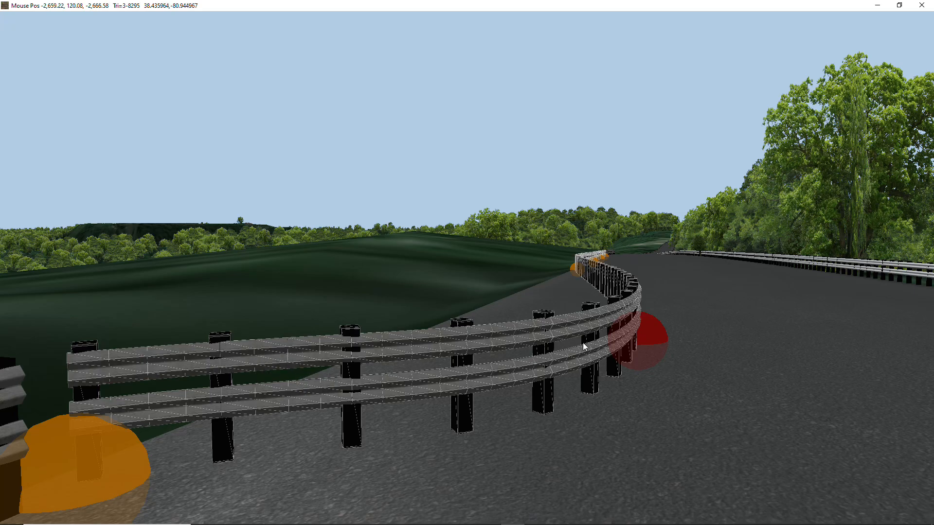